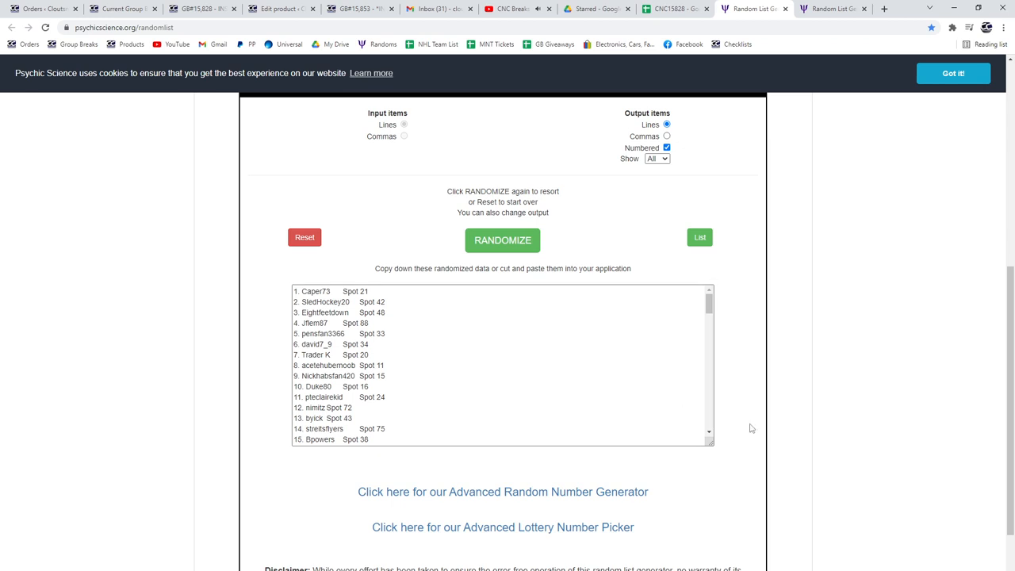
mouse_move(579, 332)
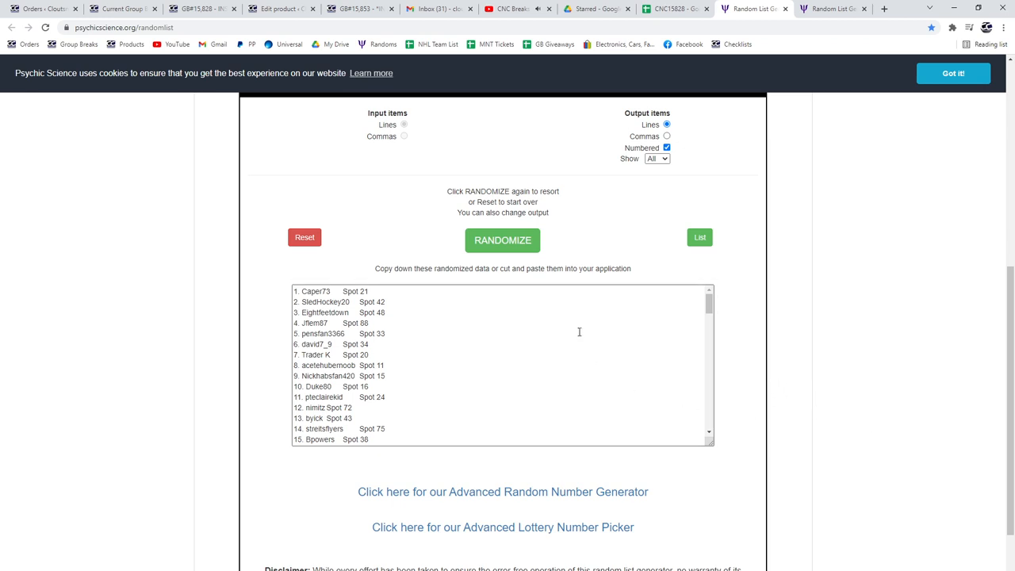
Randomize the 100 names-and-spots list twice and select the whole shuffled output for copying.
left_click(501, 241)
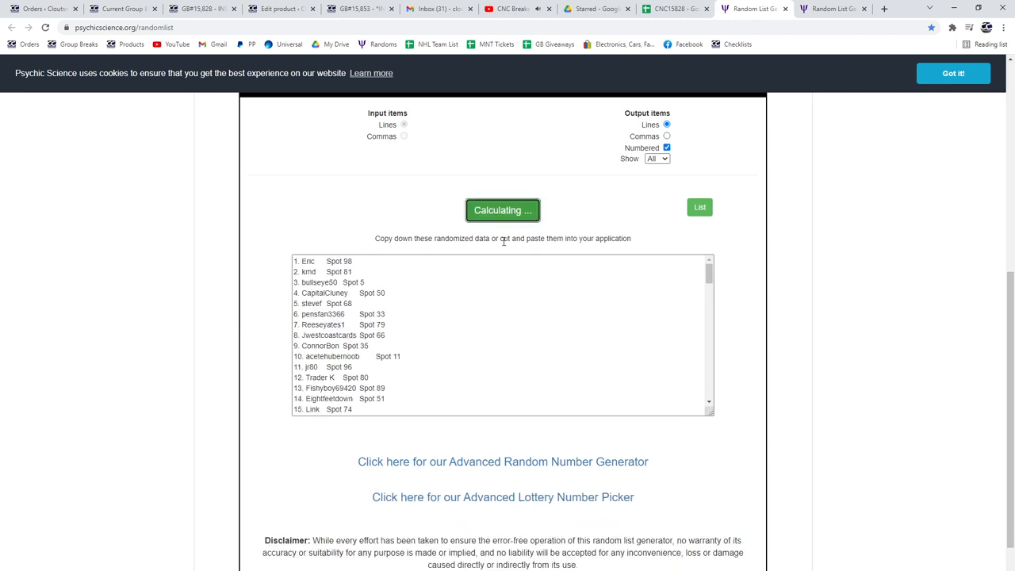
left_click(501, 209)
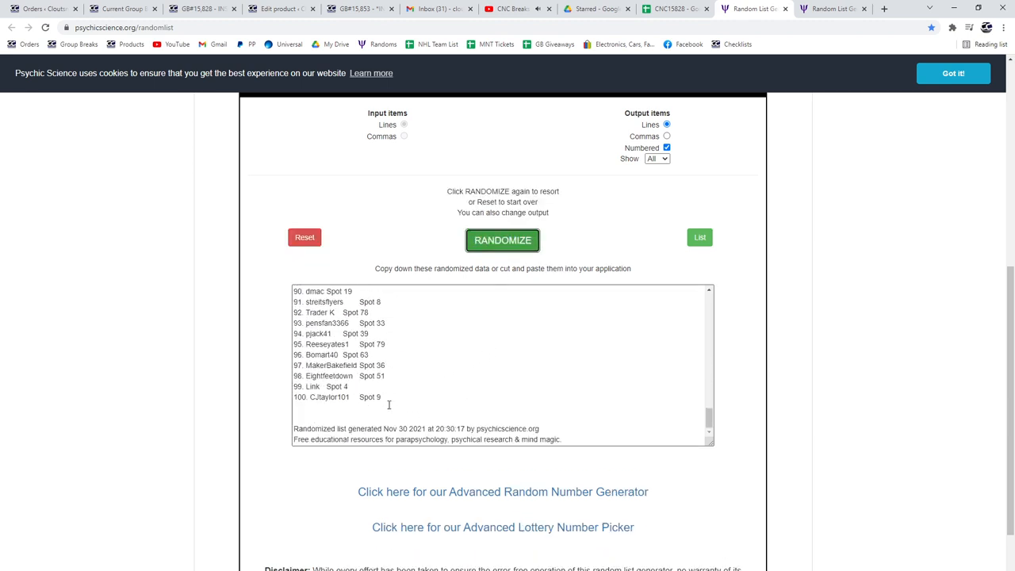
left_click(501, 240)
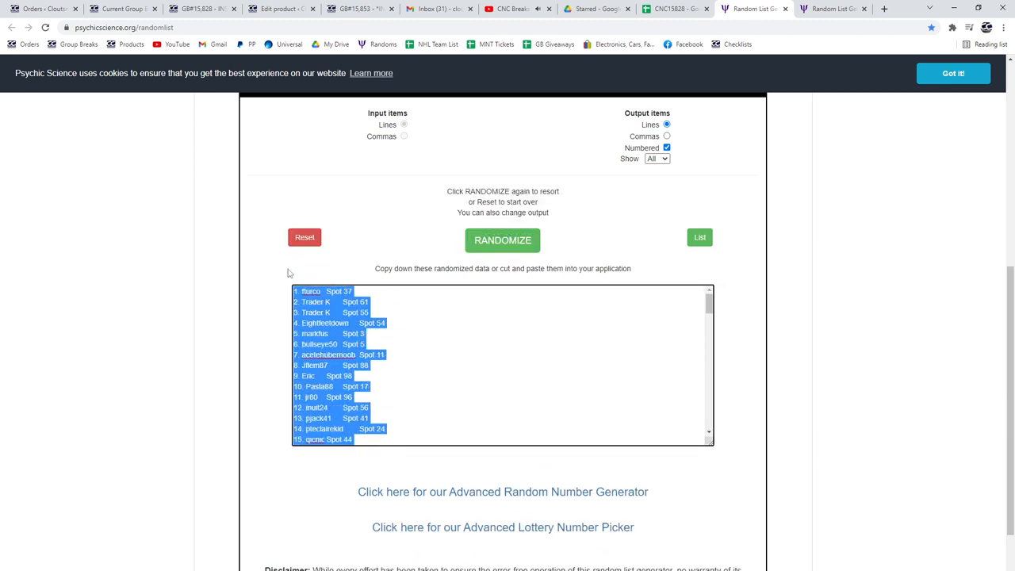
left_click(674, 9)
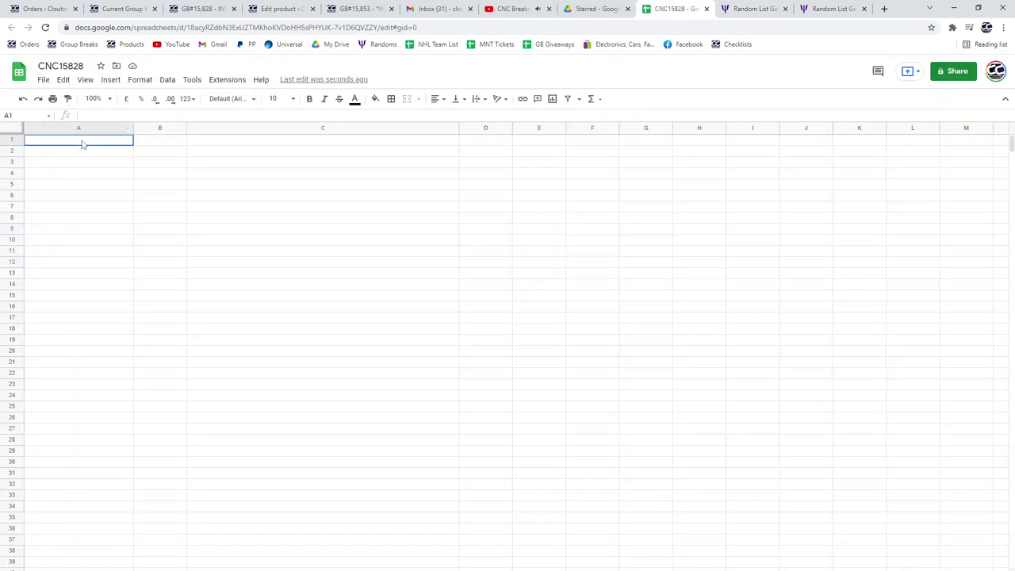
Randomize the hockey card item list once and select all of its output for copying.
left_click(827, 9)
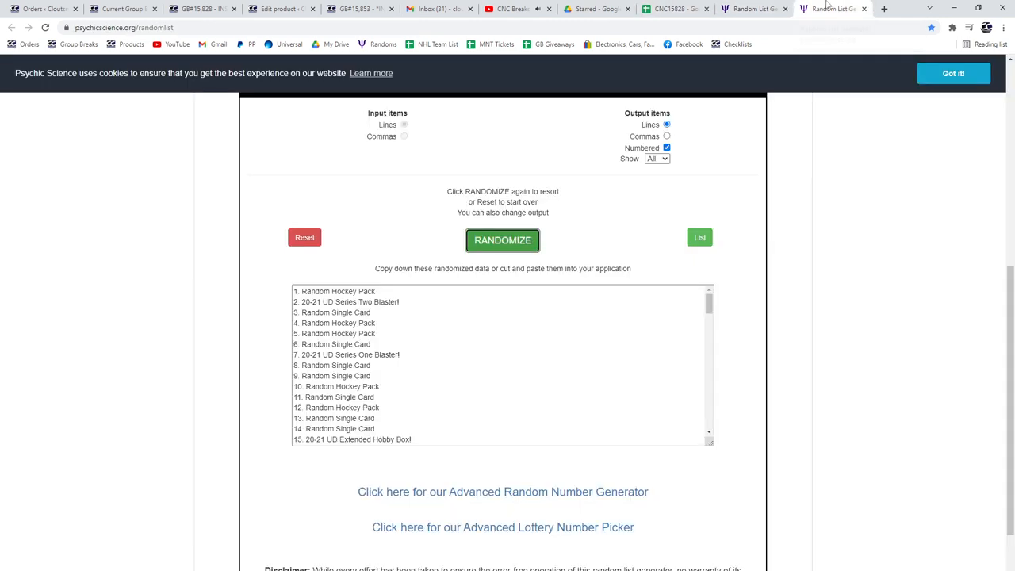
left_click(501, 241)
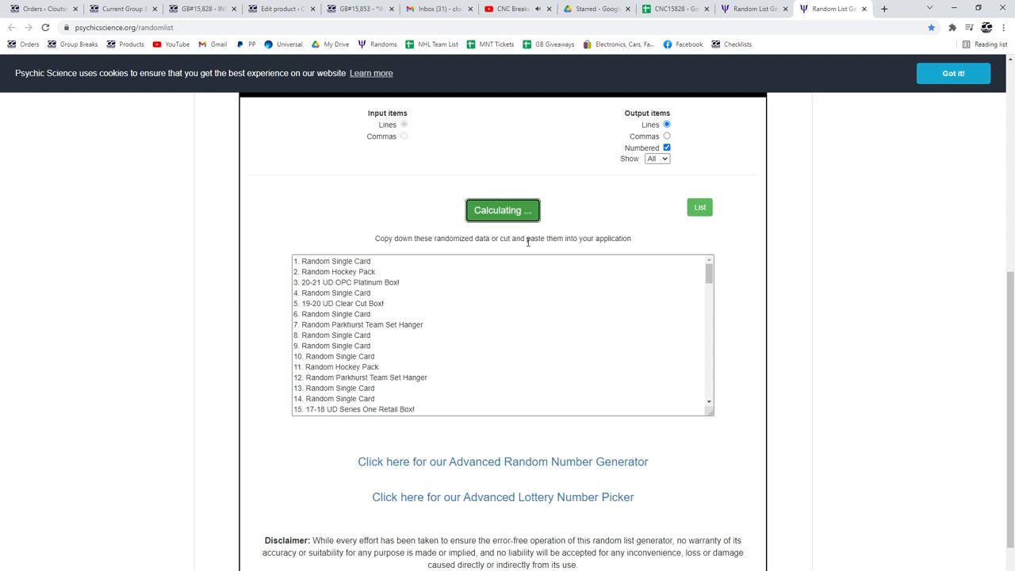
scroll("down", 3)
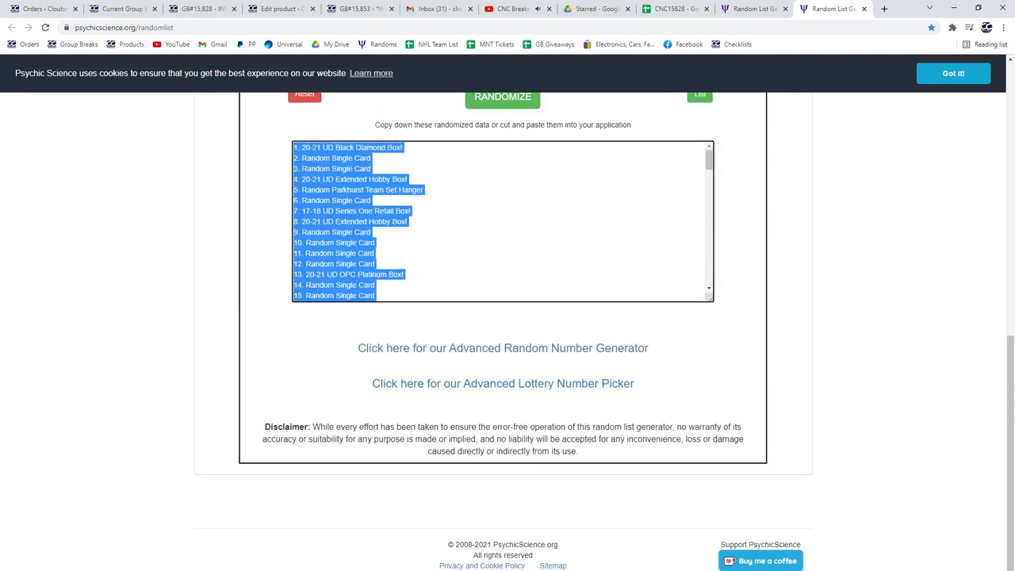
left_click(669, 9)
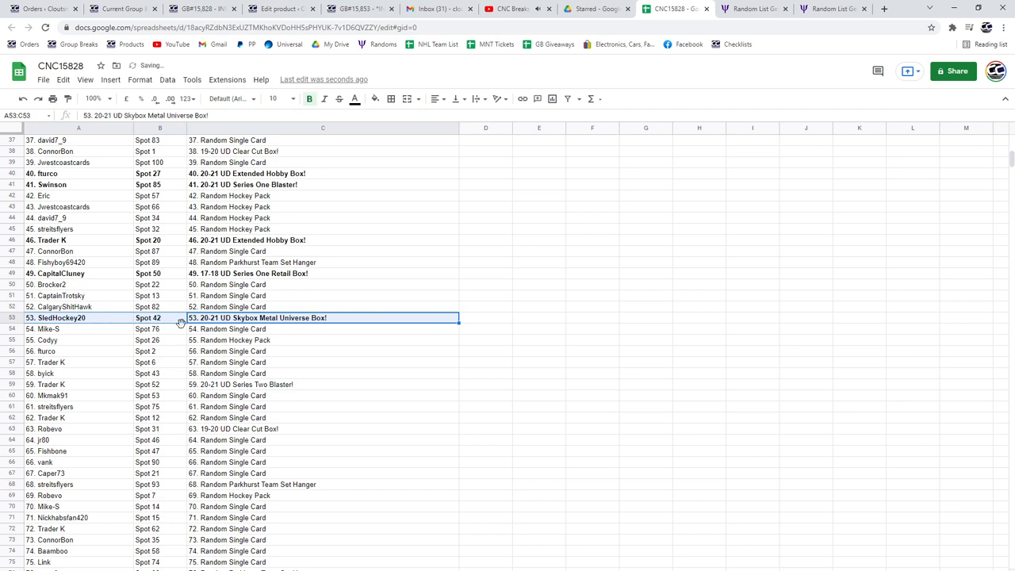
Review the pasted names, spots and items with winning rows bolded down to row 53.
scroll("down", 3)
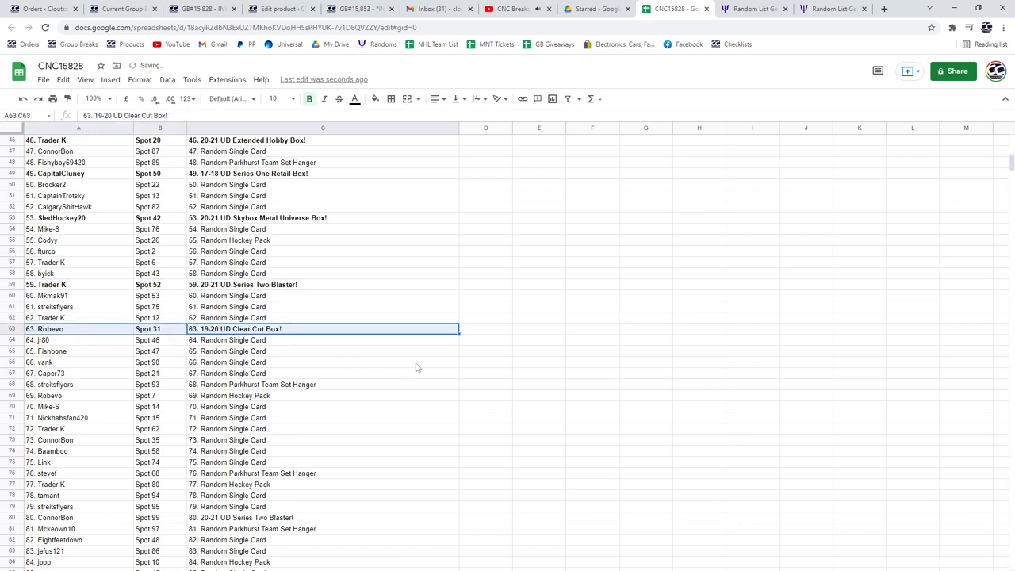
Bold the remaining box-winner rows through row 100, the 20-21 UD Series One Blaster winner.
scroll("down", 3)
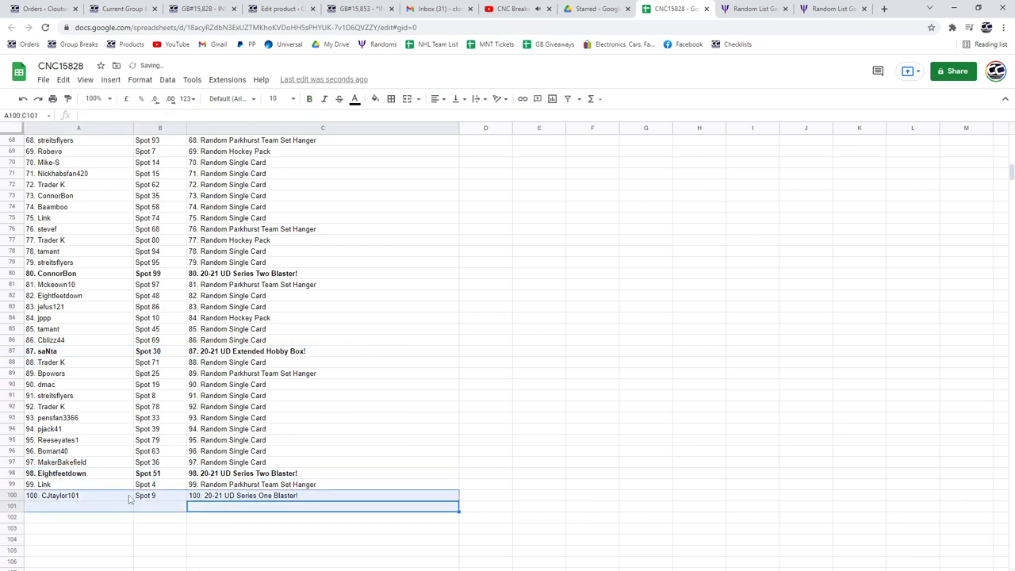
left_click(322, 495)
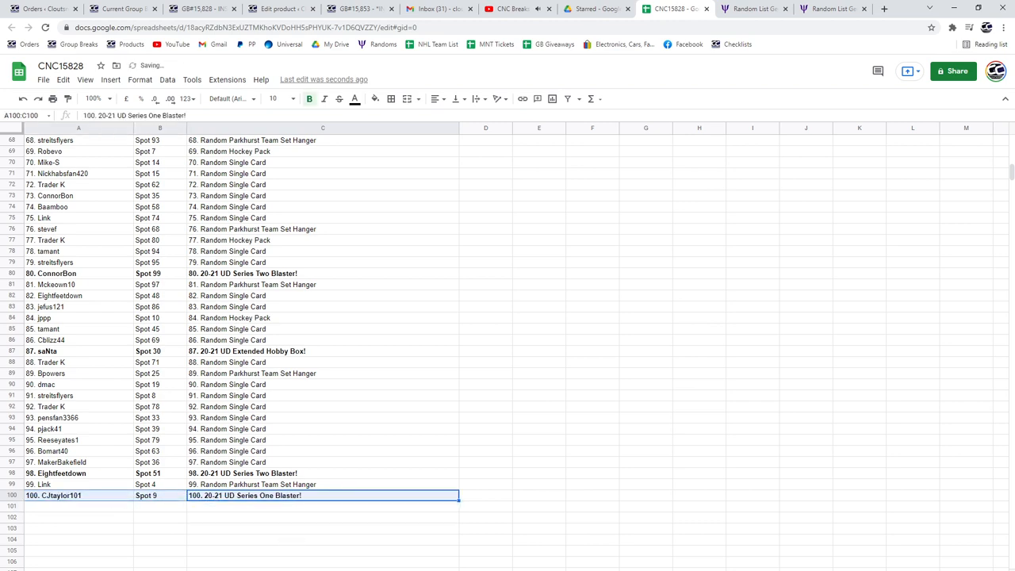